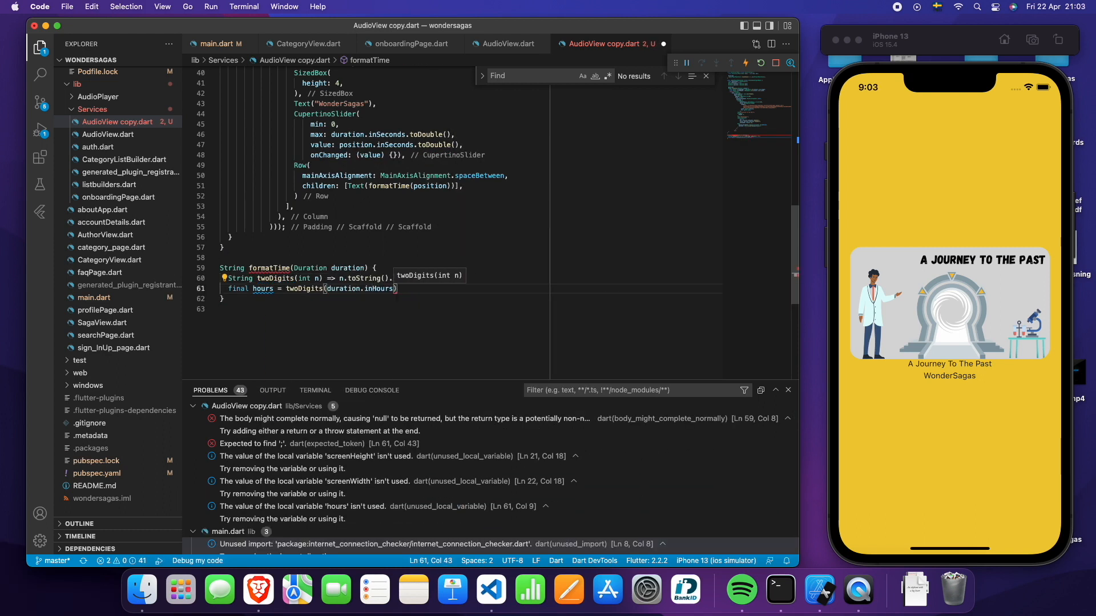
pyautogui.write('.remainder(60));')
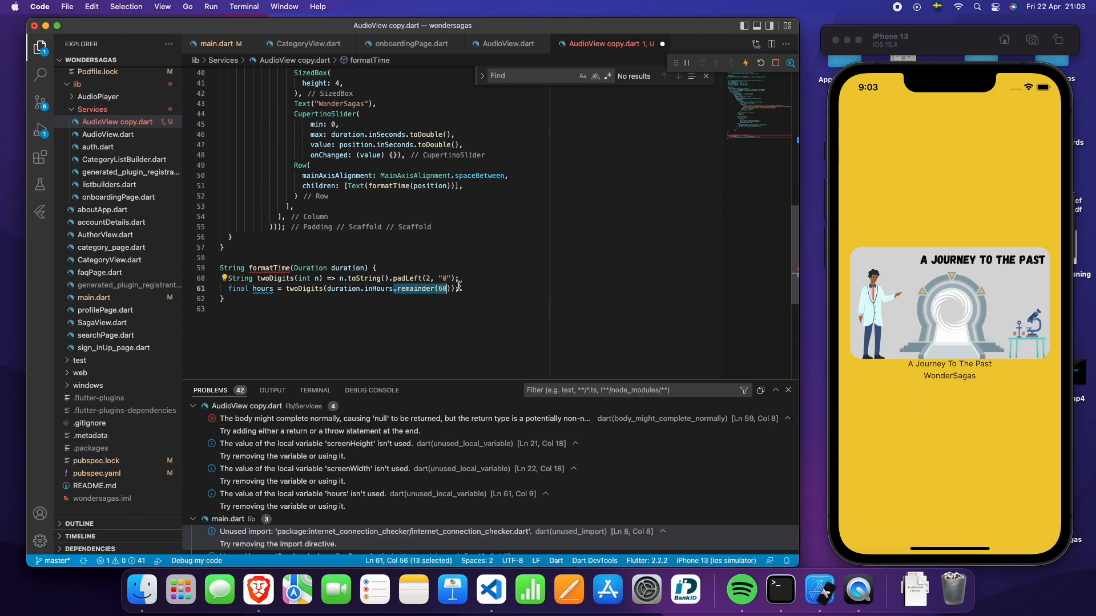